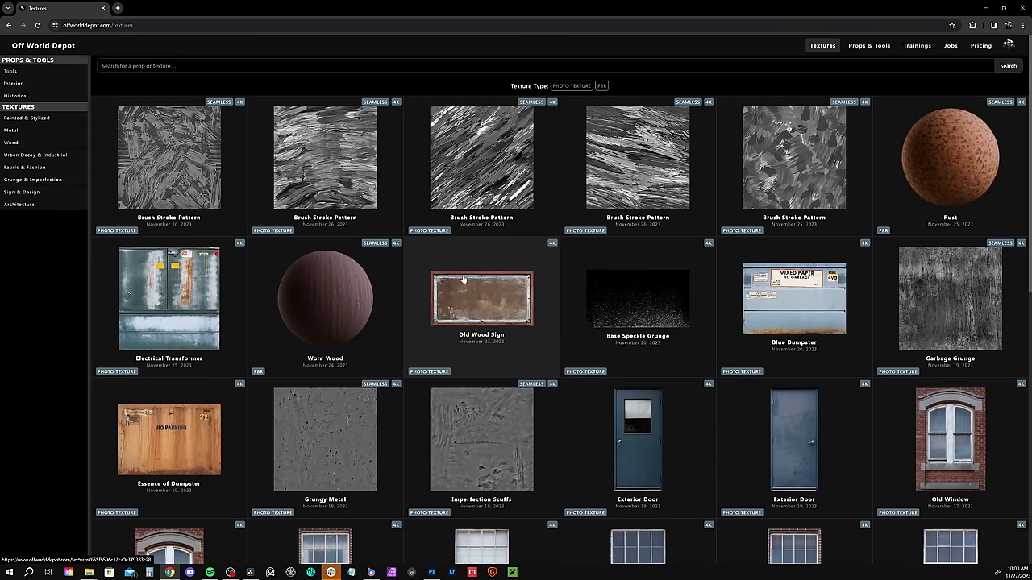
mouse_move(645, 161)
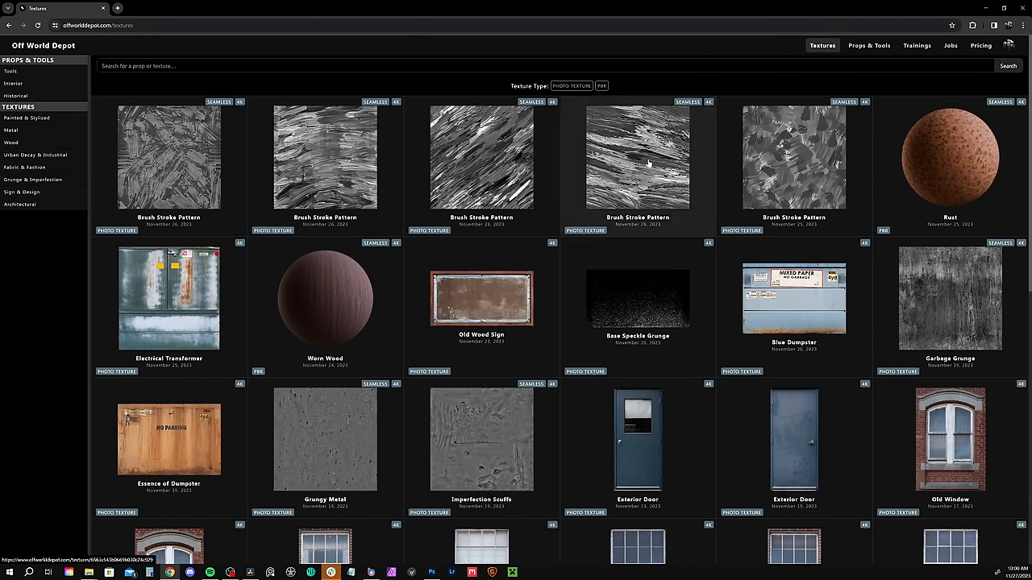
Step: Download a Brush Stroke Pattern texture from Off World Depot and save it
click(42, 45)
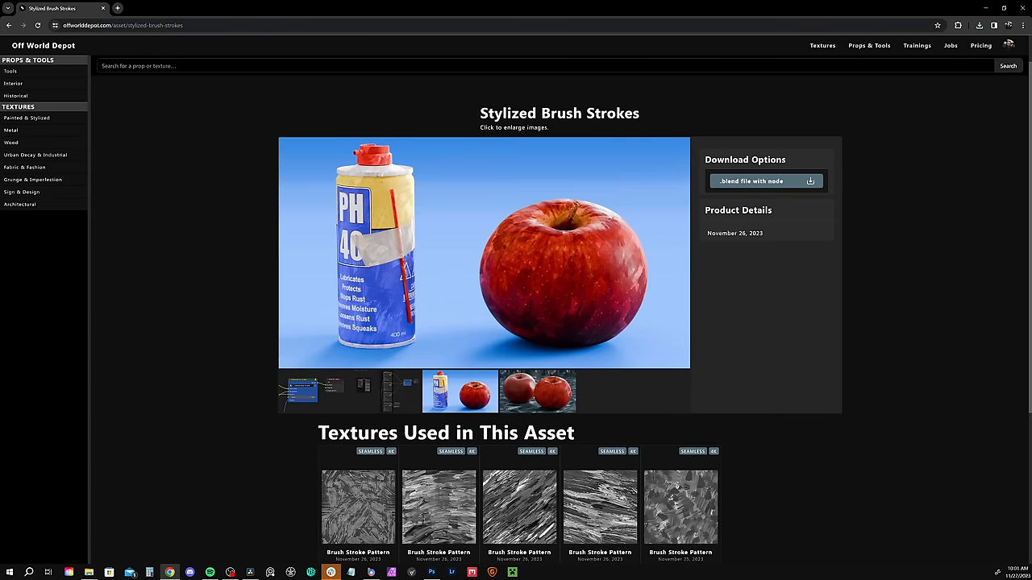
click(822, 45)
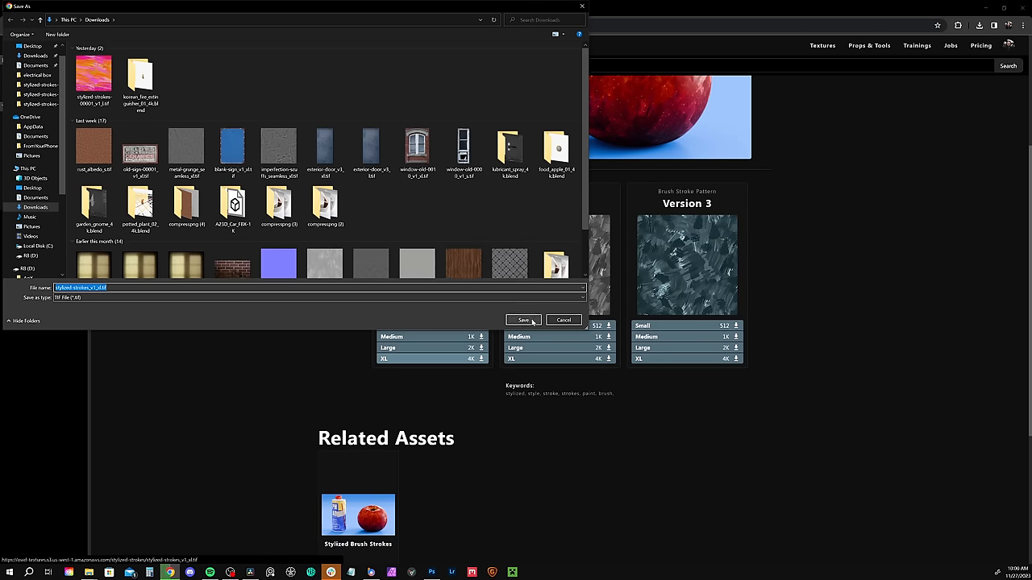
click(522, 319)
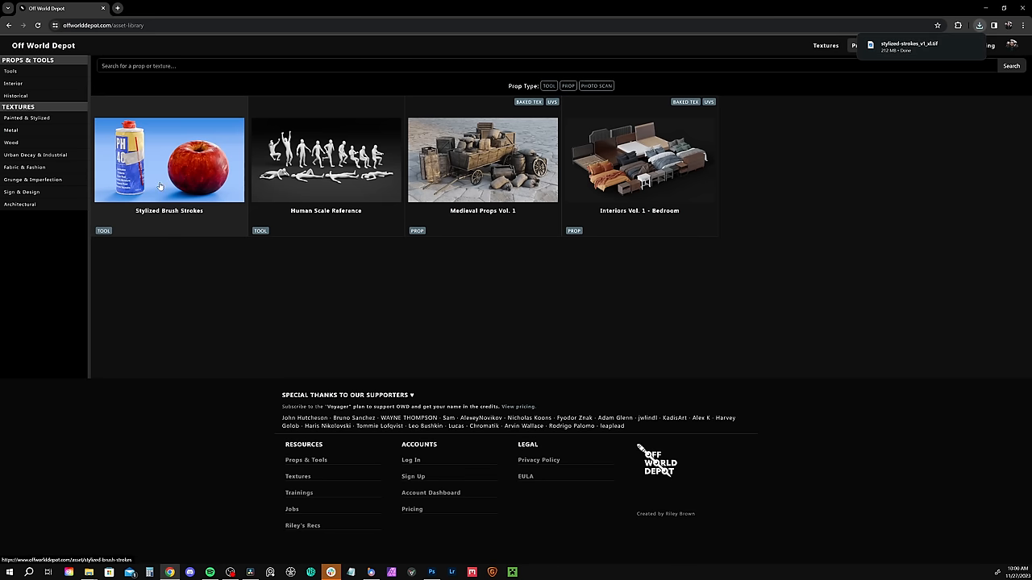
Step: Download the Stylized Brush Strokes blend file containing the node and save it
click(169, 160)
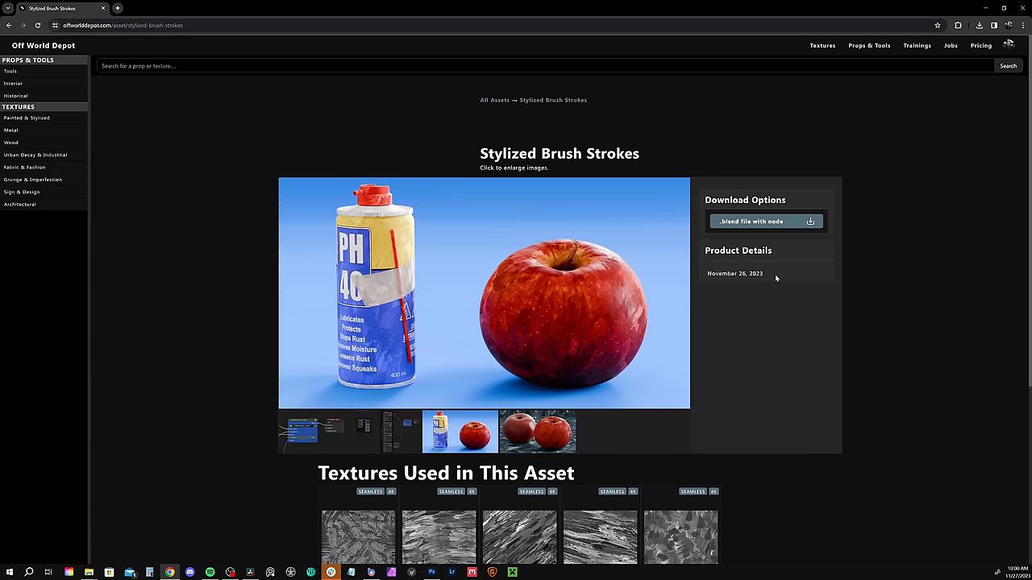
mouse_move(764, 221)
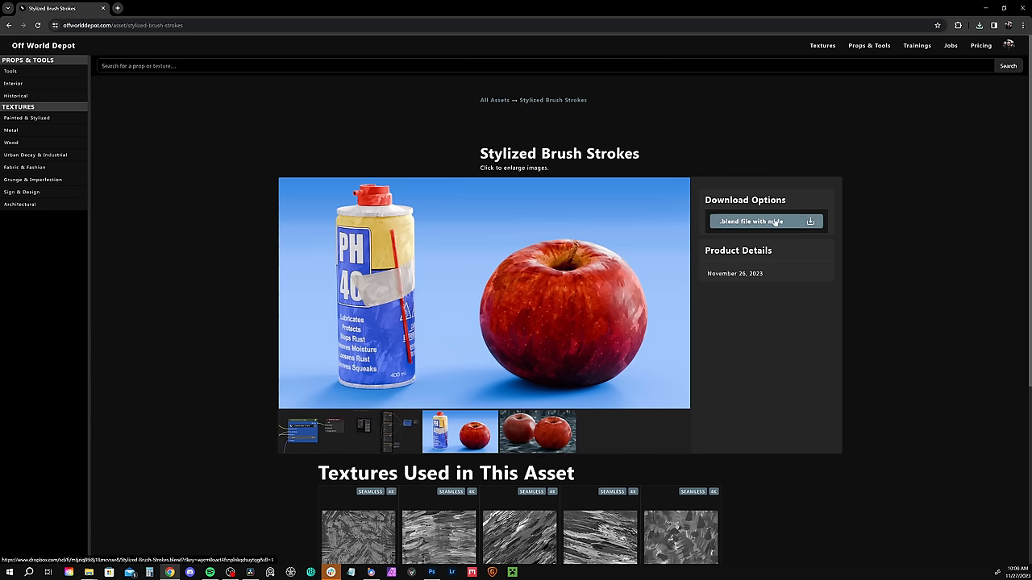
click(765, 221)
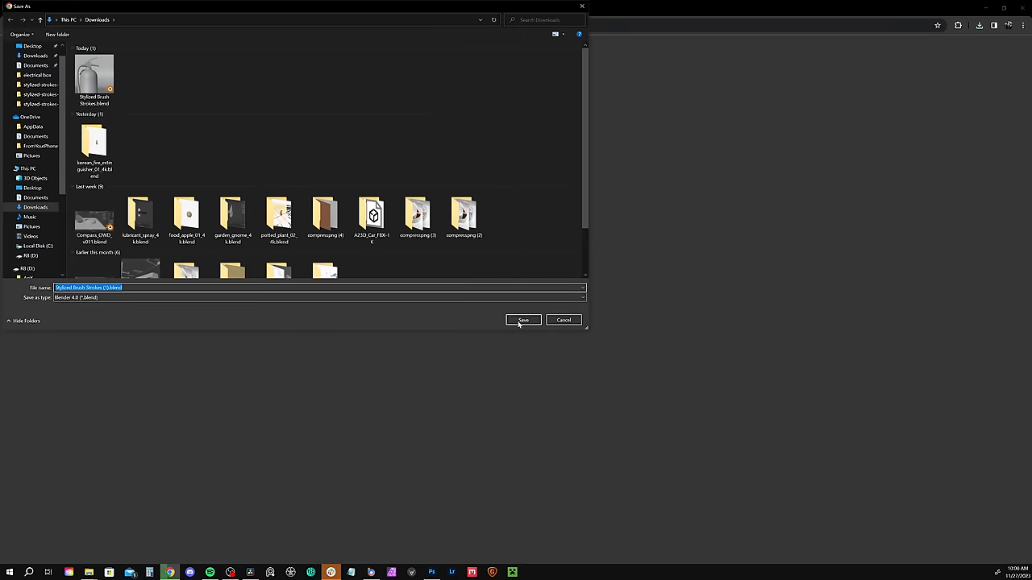
click(522, 319)
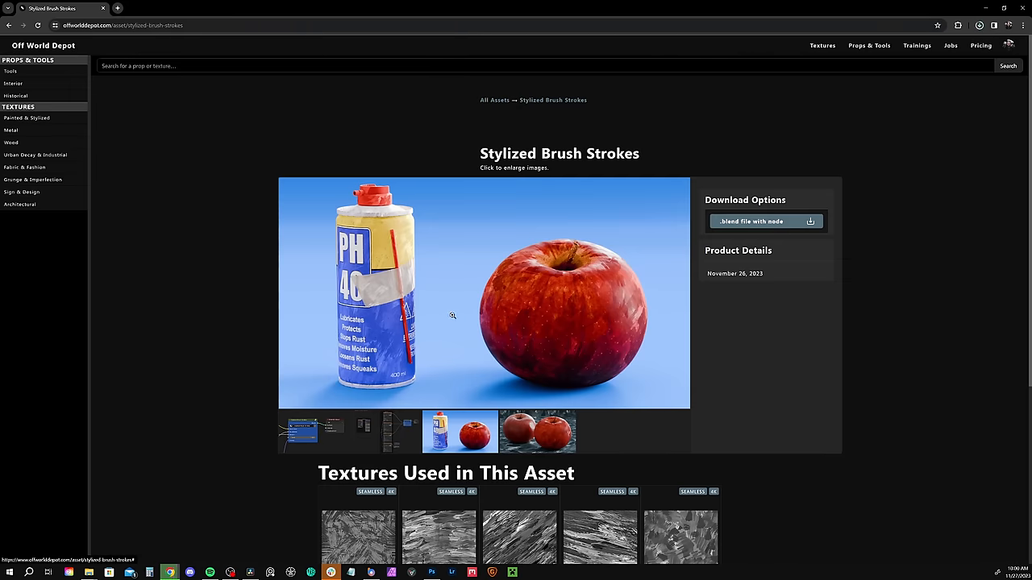
click(329, 572)
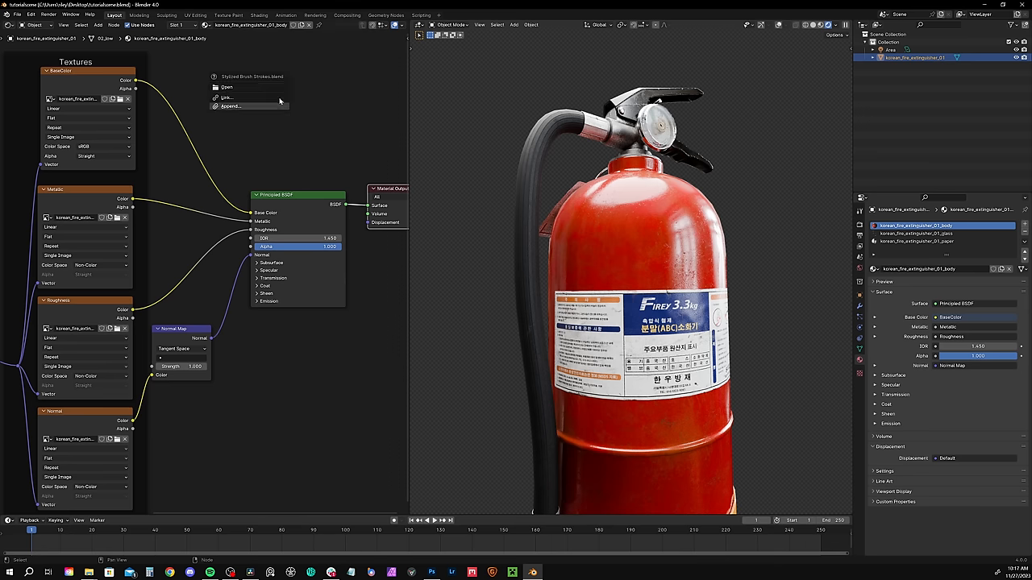
Step: Start File > Append to browse into the downloaded Stylized Brush Strokes blend file
click(231, 106)
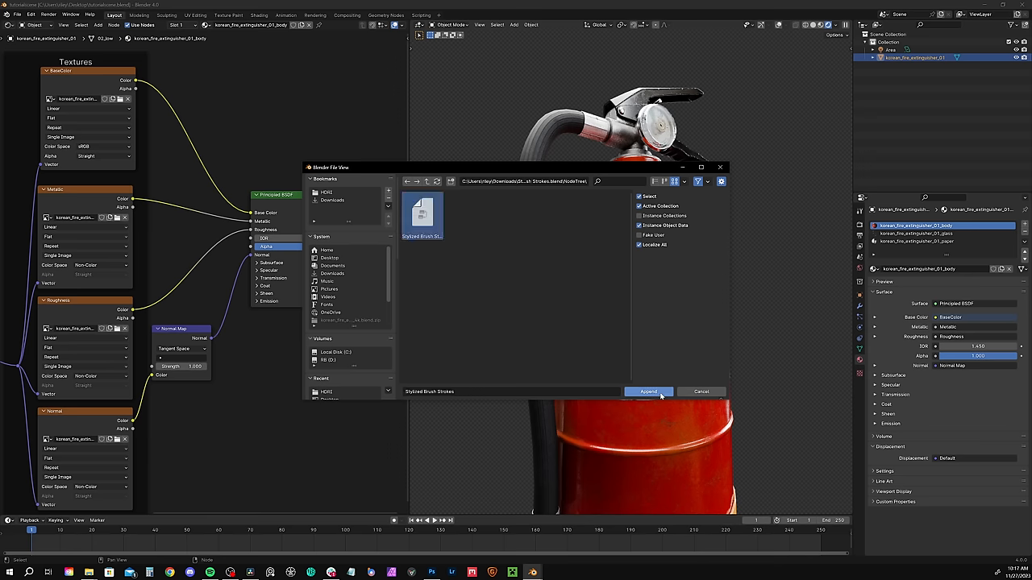
Step: Append the Stylized Brush Strokes node group, add it to the material and wire the base colour texture into it
click(648, 392)
text(bru)
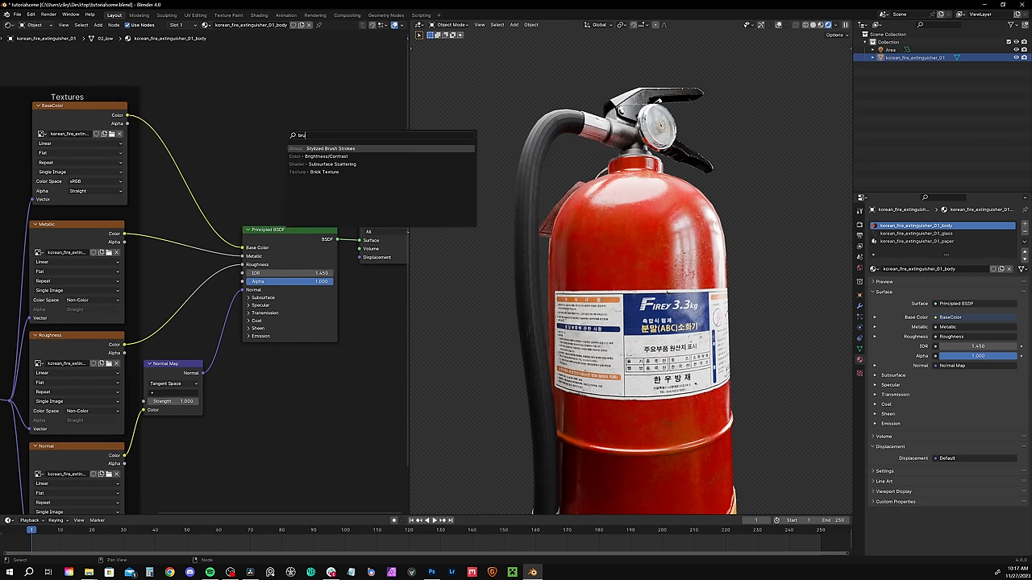
click(330, 149)
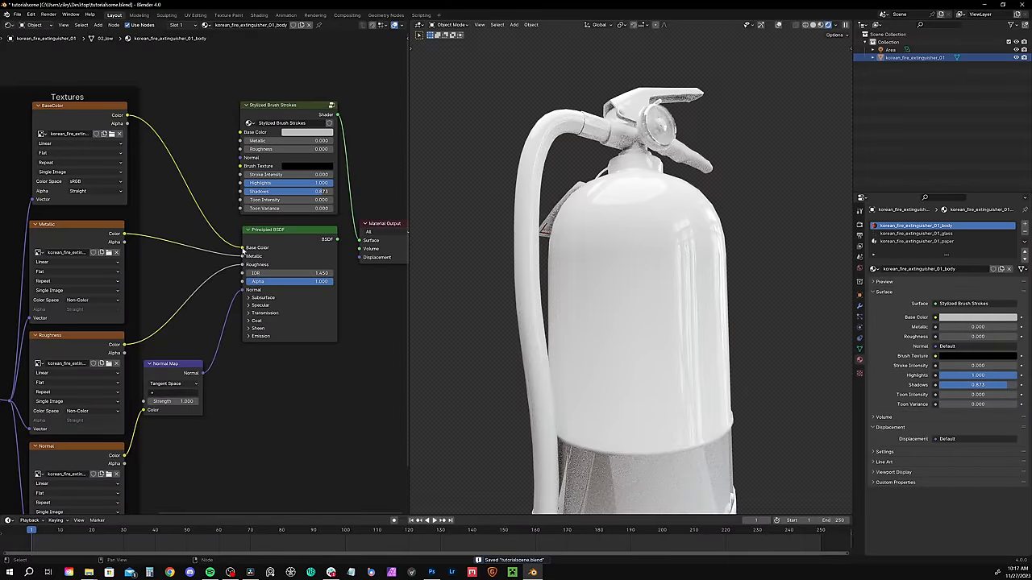
drag(127, 116, 242, 249)
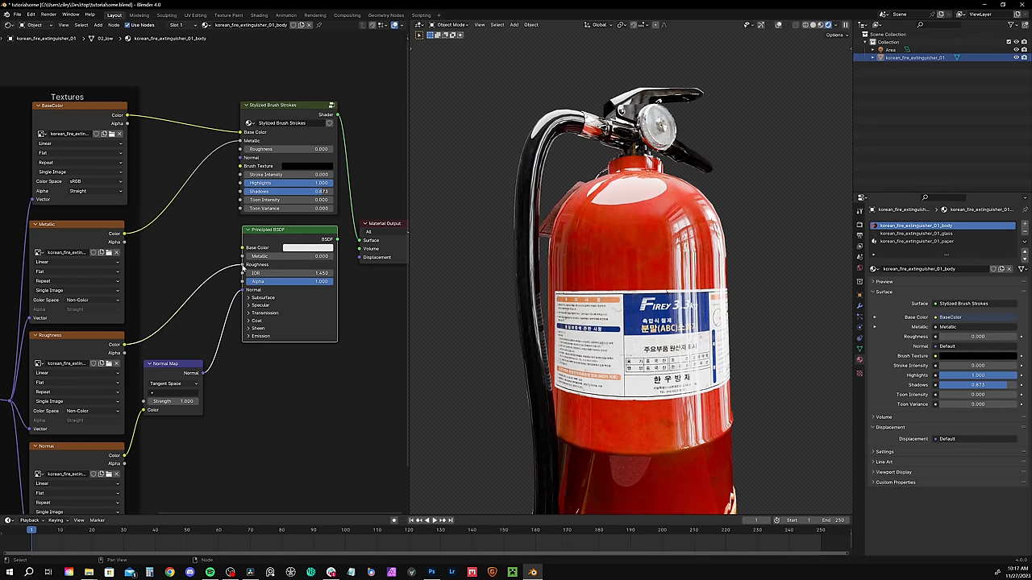
click(288, 264)
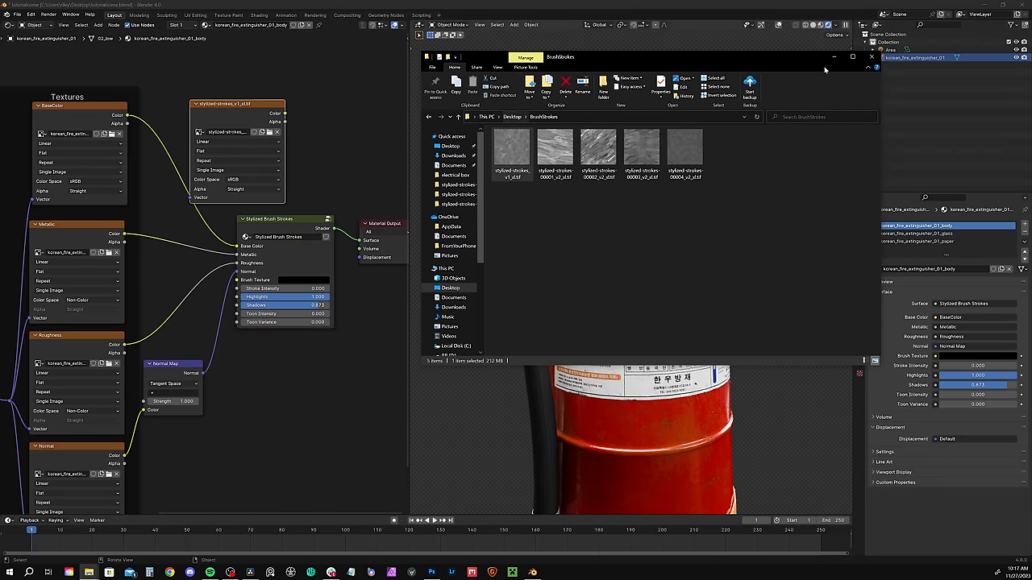
Step: Bring a downloaded brush stroke image into the node editor as the node's Brush Texture input
click(871, 57)
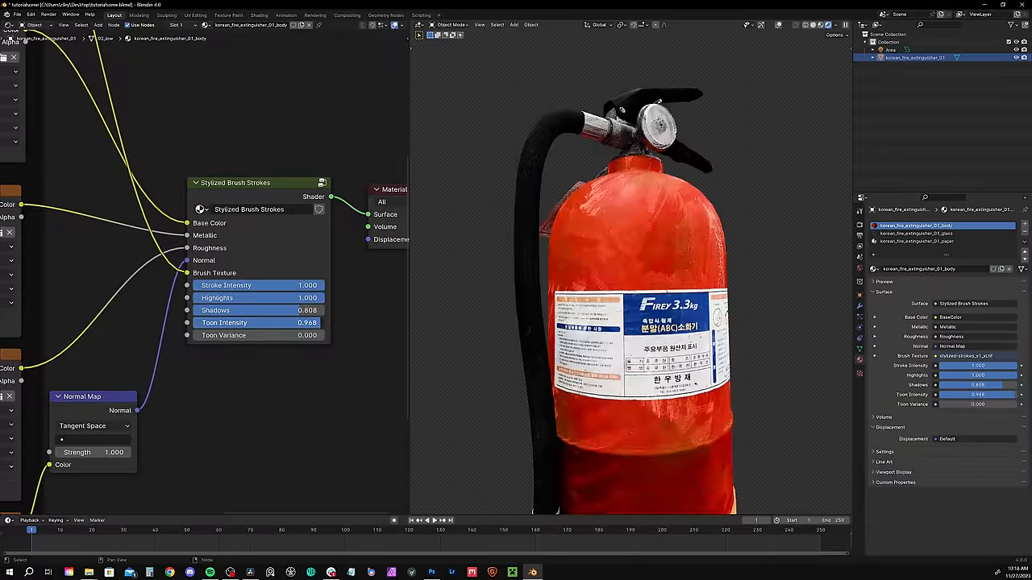
Step: Lower Toon Intensity and adjust Toon Variance on the Stylized Brush Strokes node
drag(282, 322, 282, 306)
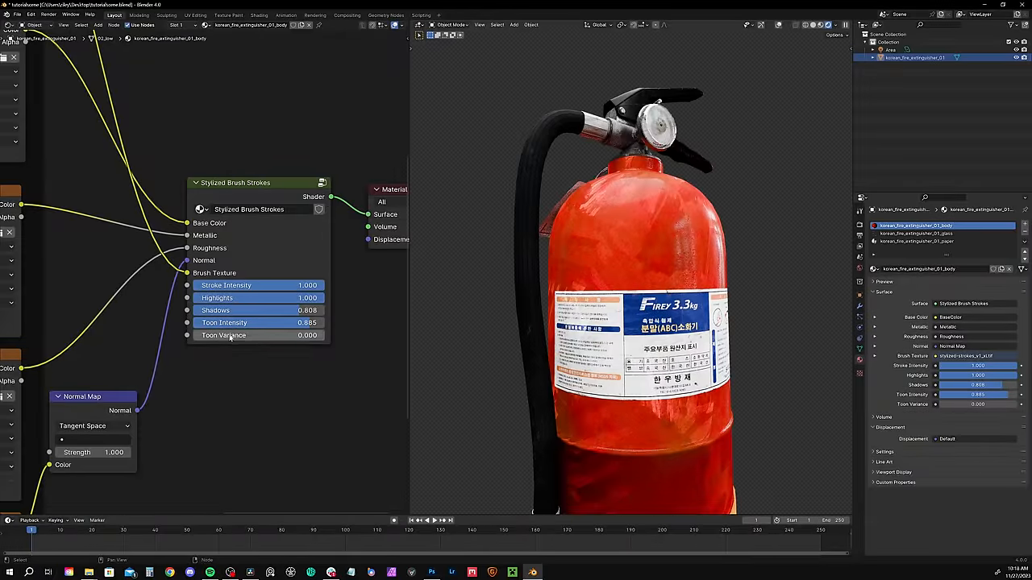
drag(258, 334, 306, 334)
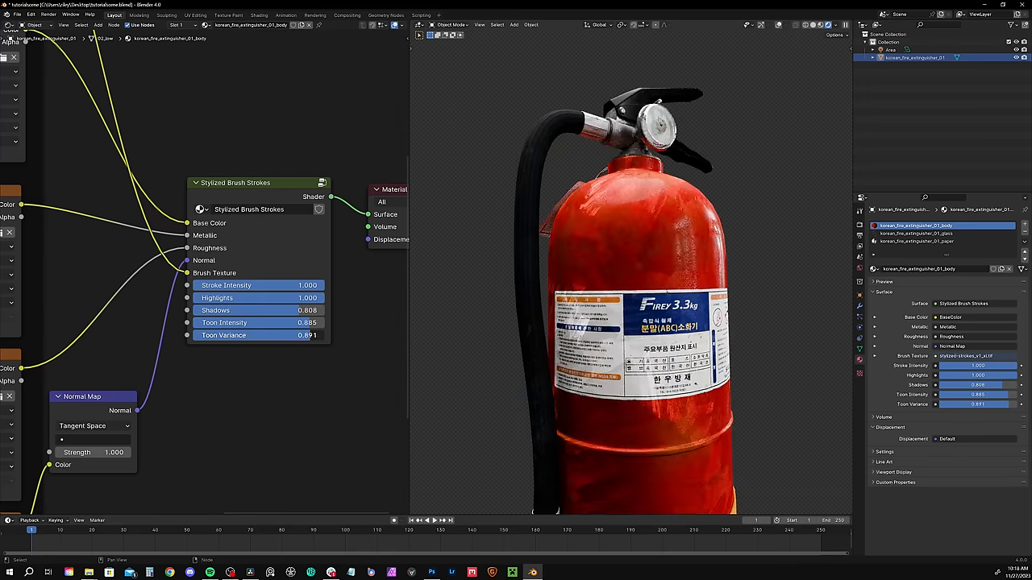
drag(306, 334, 258, 333)
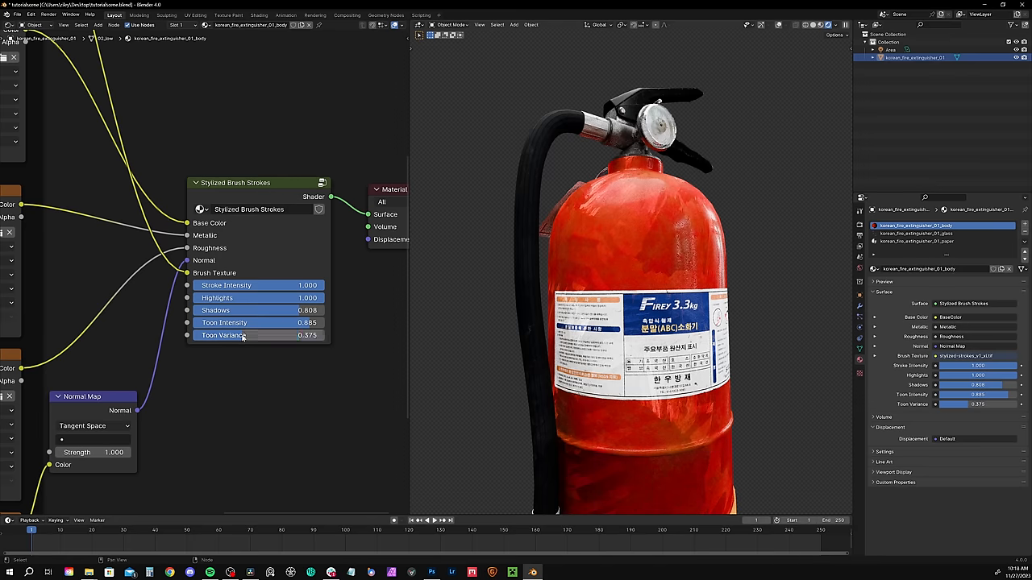
drag(628, 282, 661, 225)
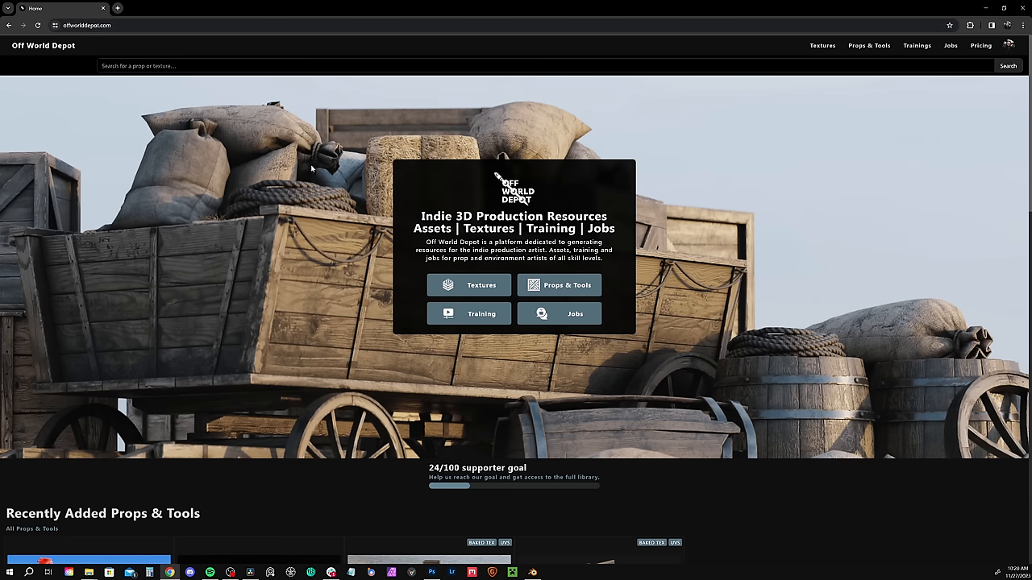
Step: Browse the Textures section and its brush stroke patterns
click(470, 283)
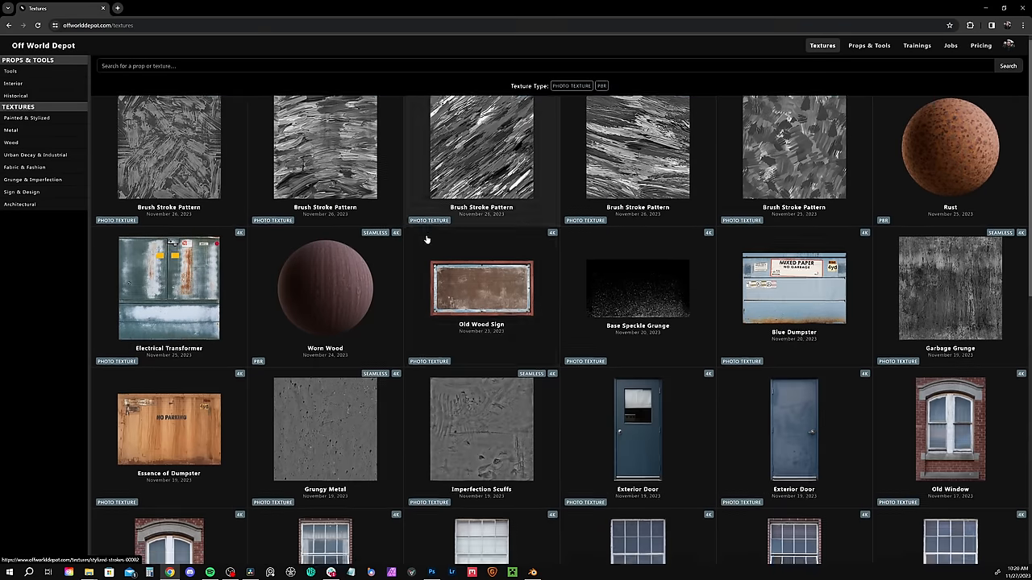
scroll(down, 3)
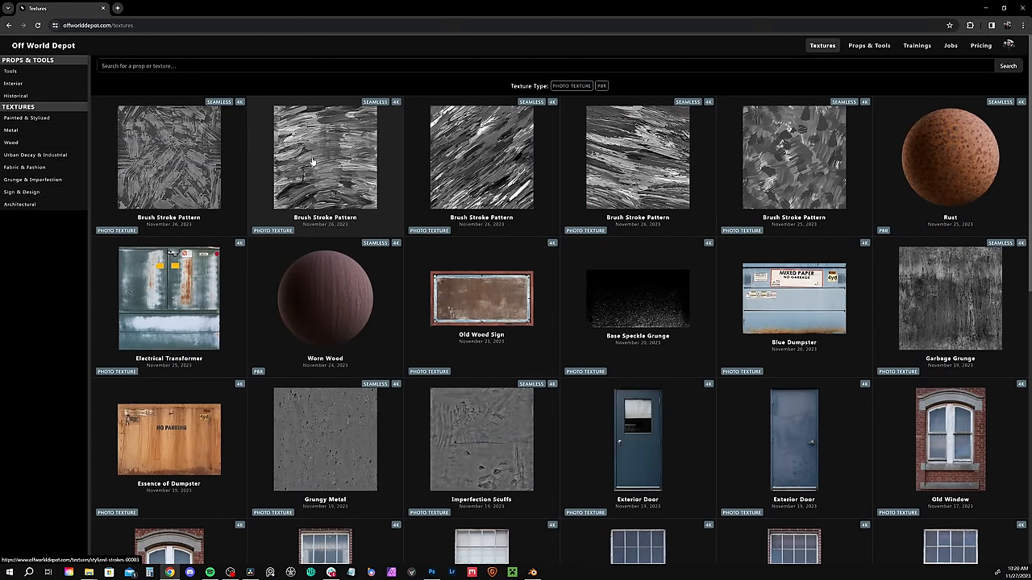
mouse_move(427, 171)
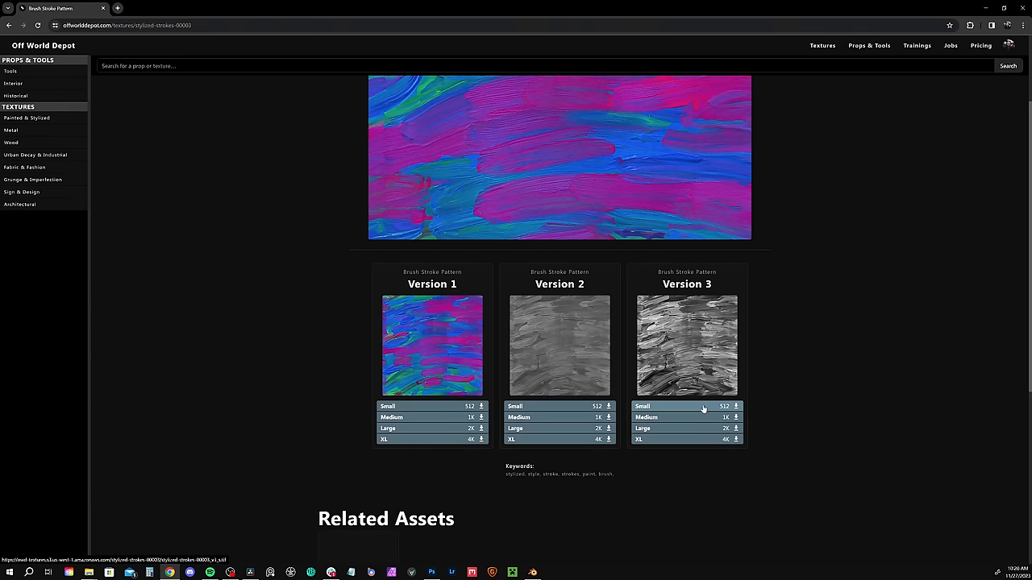
scroll(up, 3)
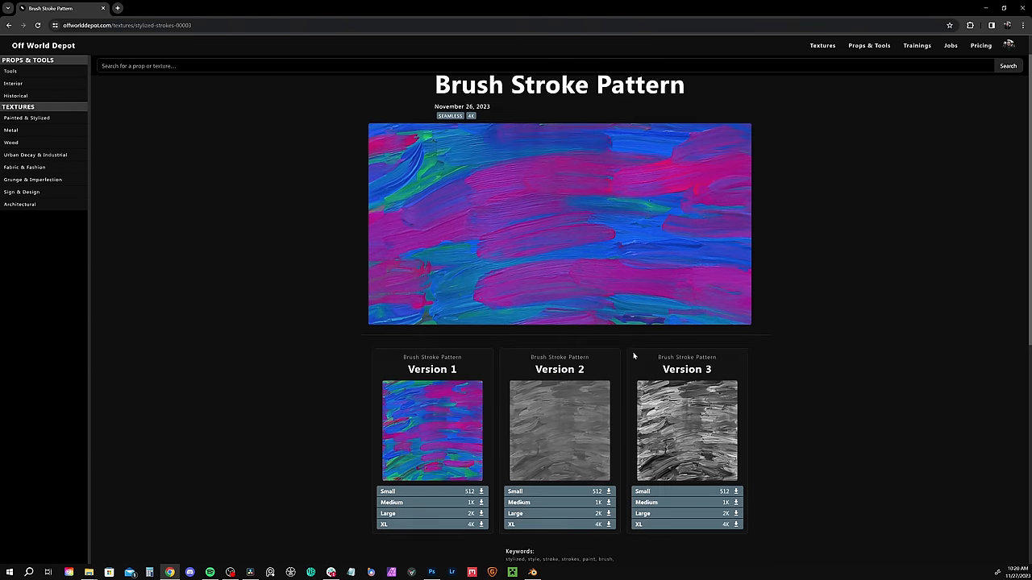
Step: Visit Props & Tools, the Stylized Brush Strokes asset page, Trainings and the job board
click(871, 45)
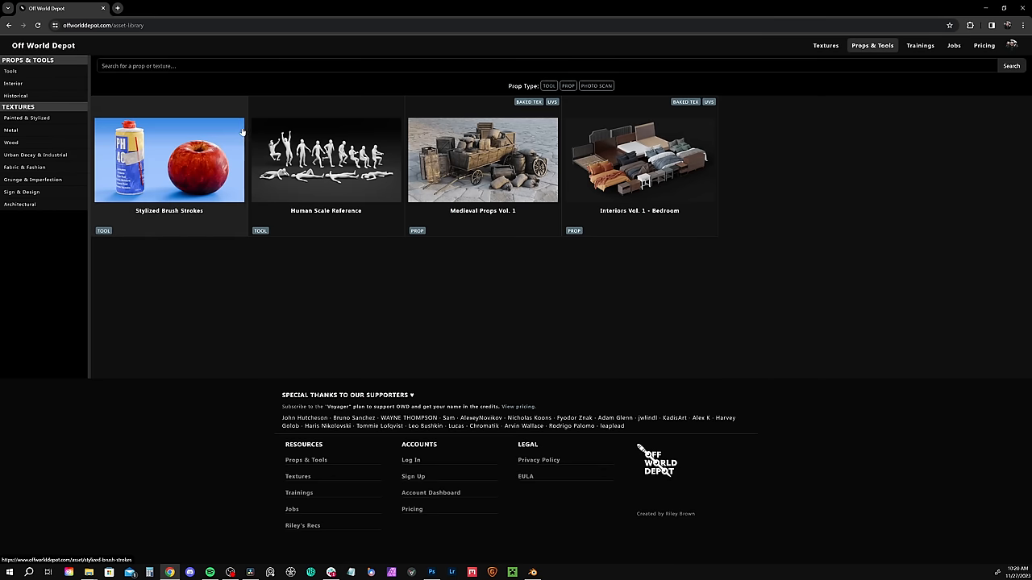
click(167, 160)
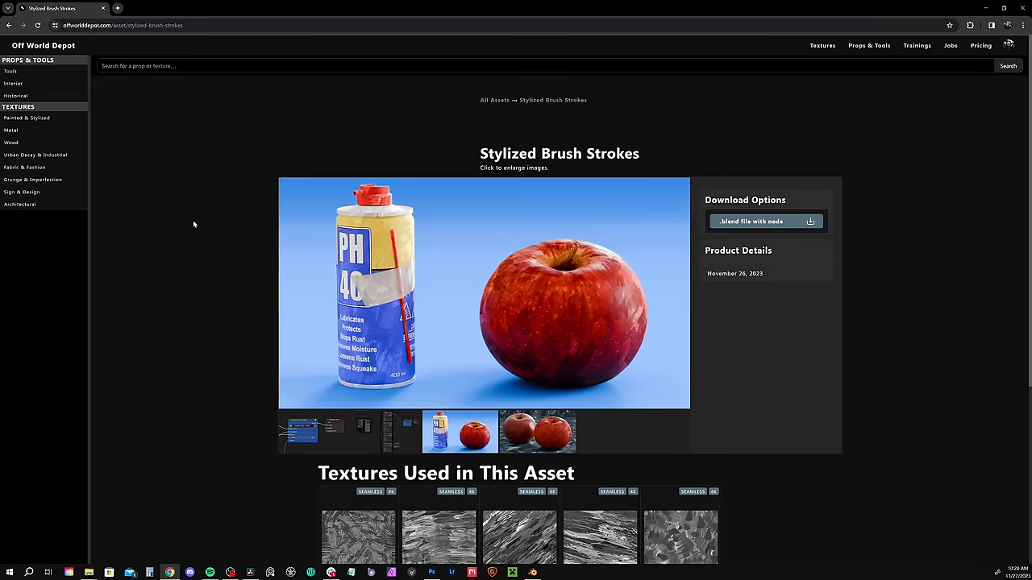
mouse_move(429, 184)
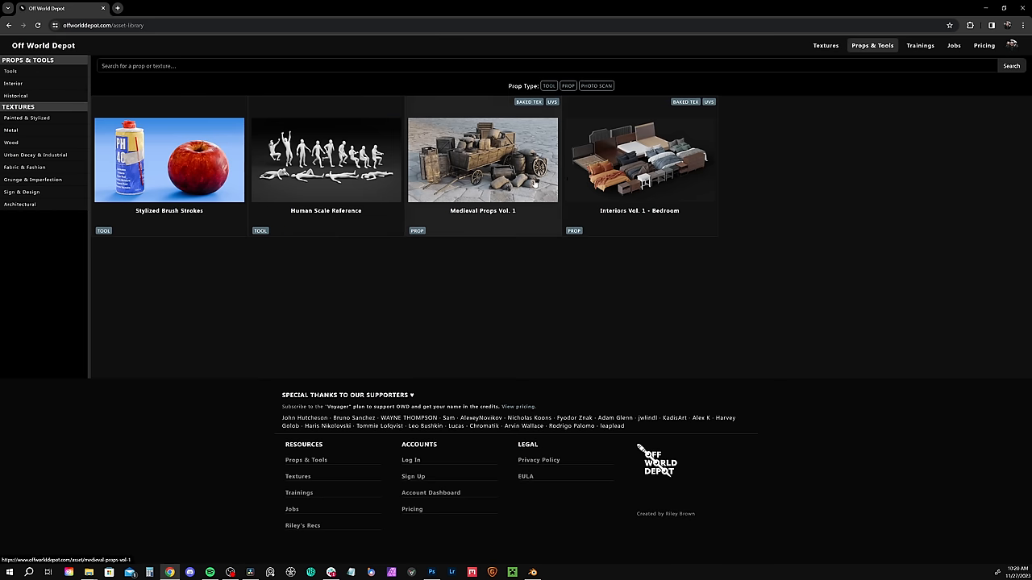
click(919, 45)
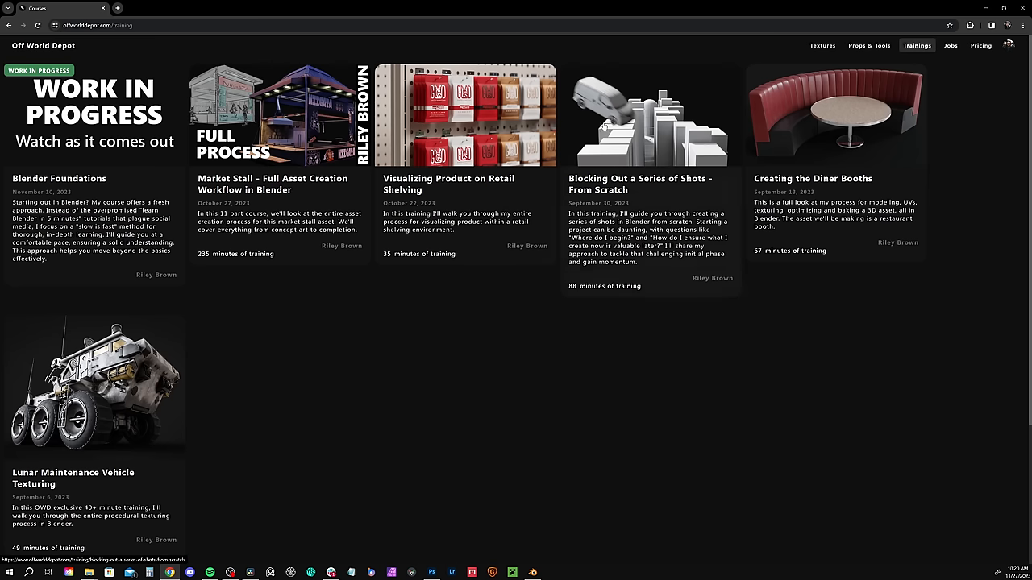
mouse_move(944, 55)
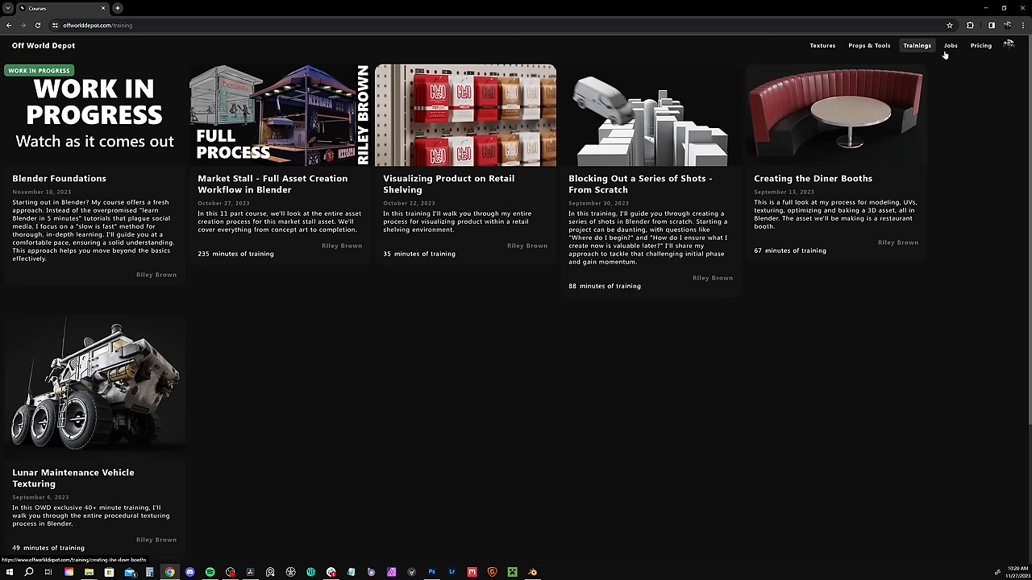
click(950, 45)
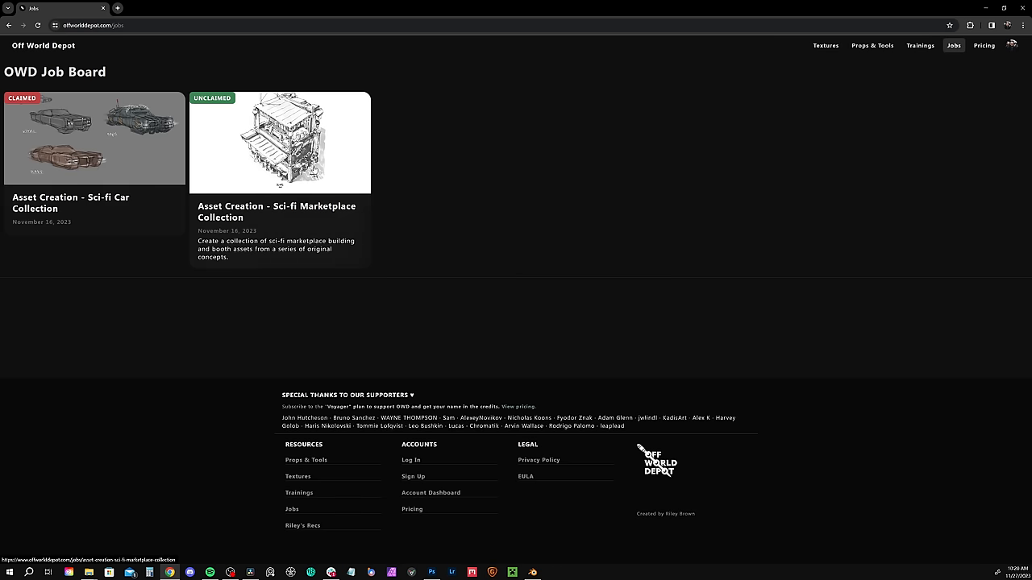